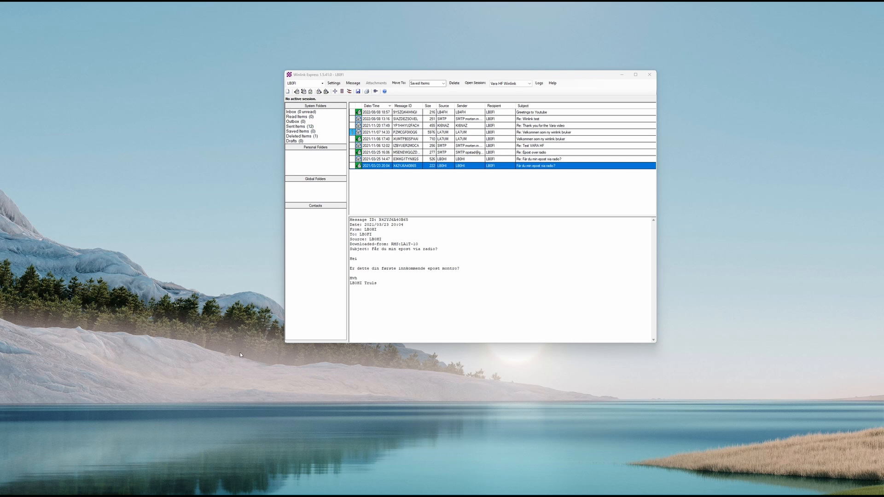
pyautogui.moveTo(276, 321)
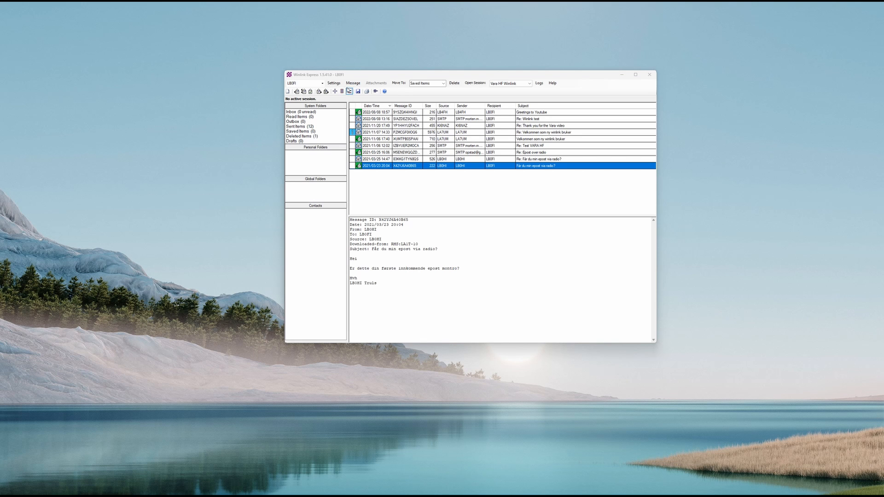
pyautogui.moveTo(352, 83)
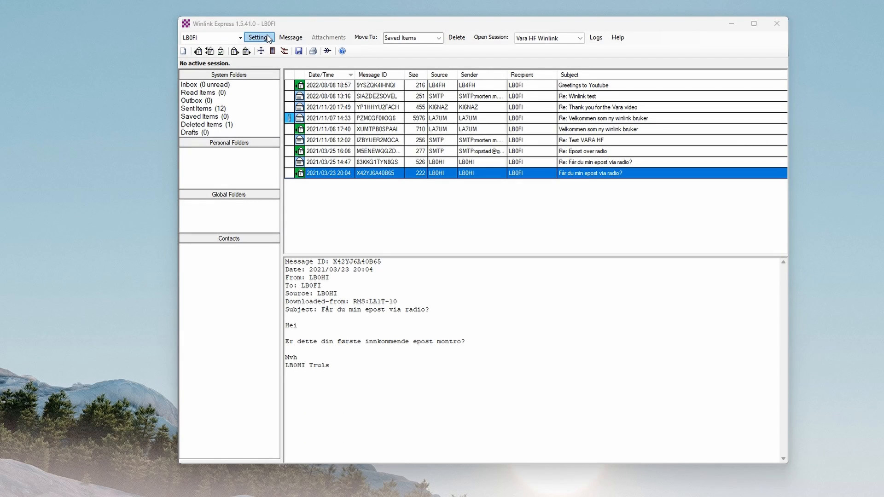
# Open Winlink Express Setup to review callsign and grid, selecting the password recovery e-mail
pyautogui.click(258, 37)
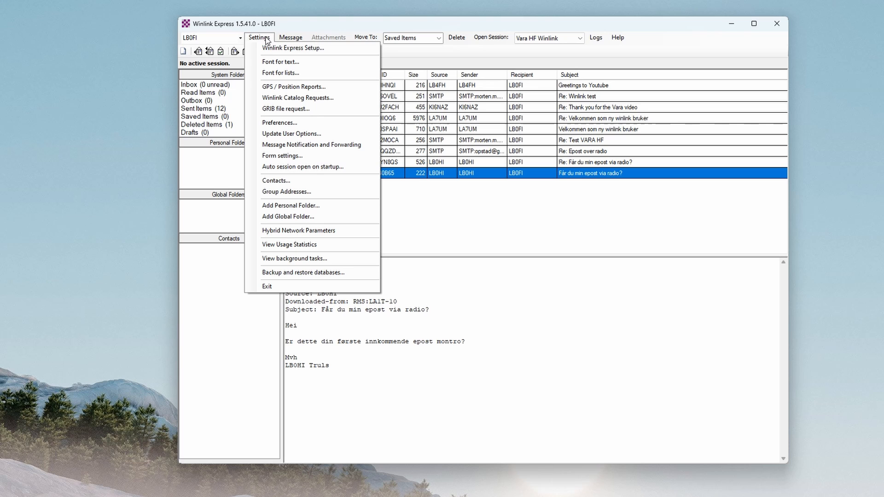
pyautogui.click(293, 48)
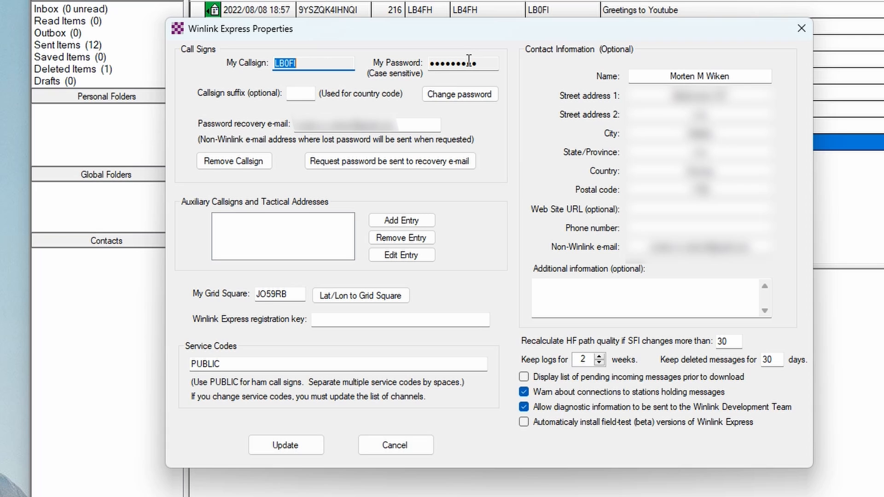
pyautogui.moveTo(350, 181)
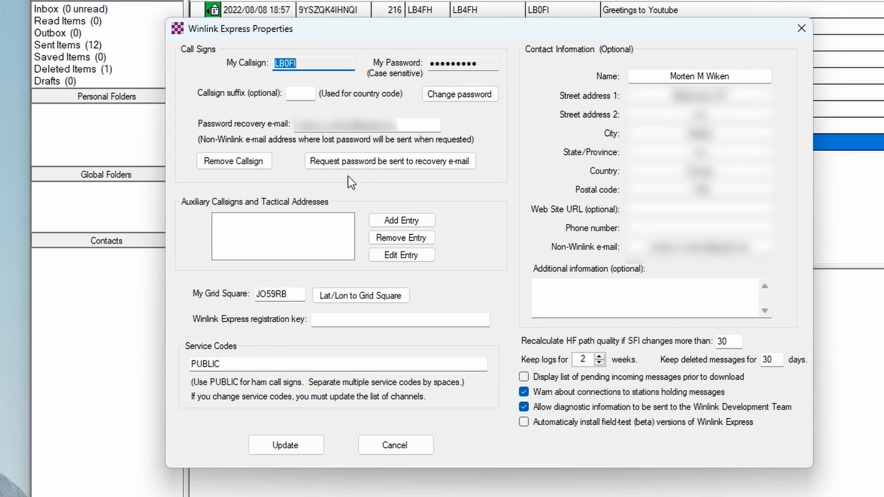
pyautogui.moveTo(279, 294)
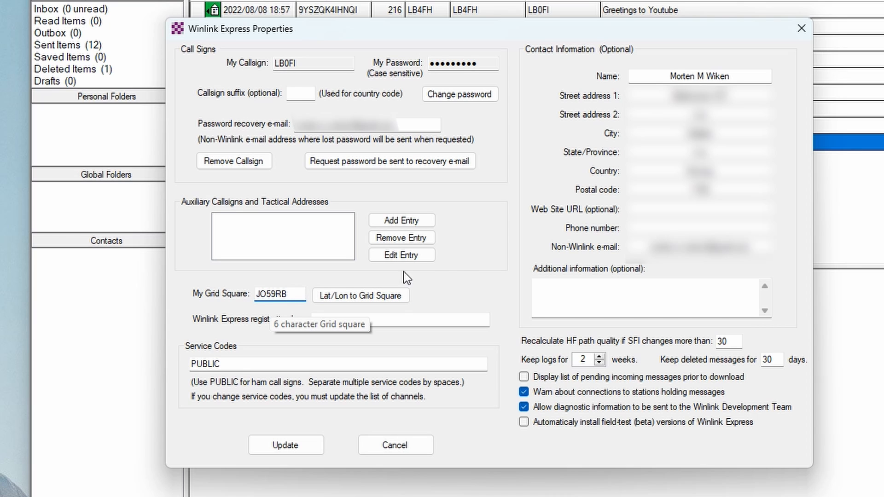
pyautogui.moveTo(671, 285)
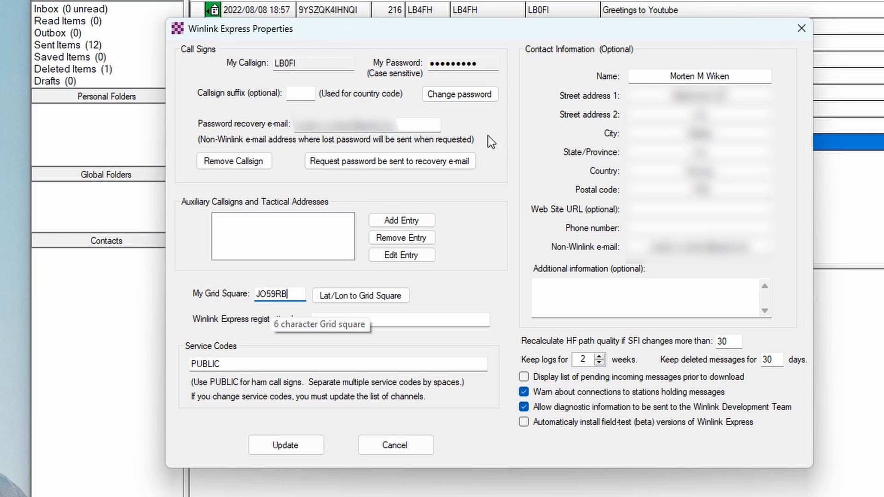
pyautogui.moveTo(445, 136)
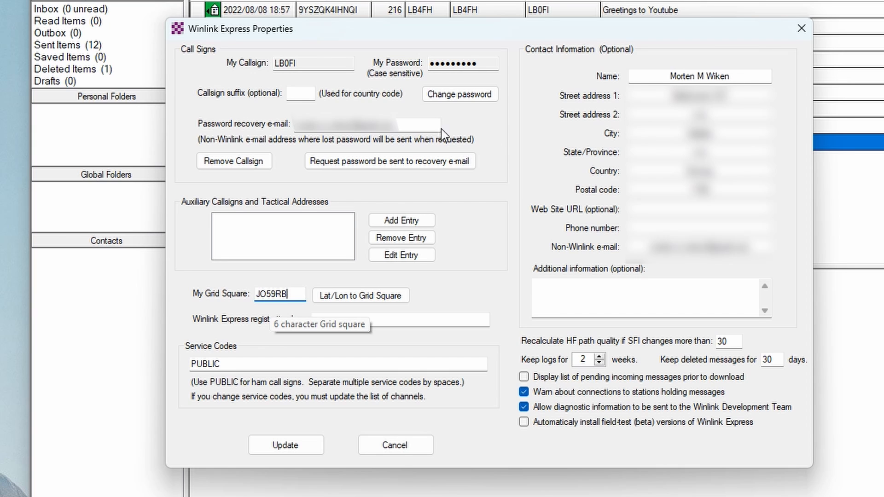
pyautogui.moveTo(425, 124)
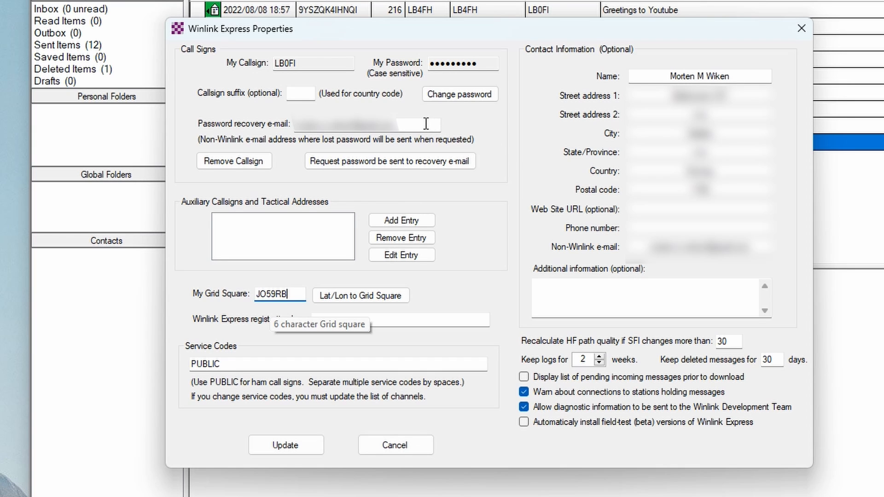
pyautogui.tripleClick(350, 123)
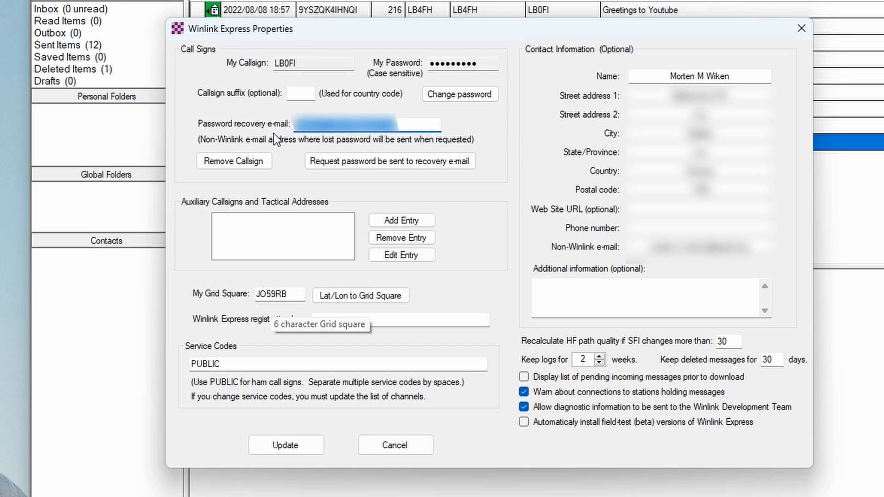
pyautogui.moveTo(462, 130)
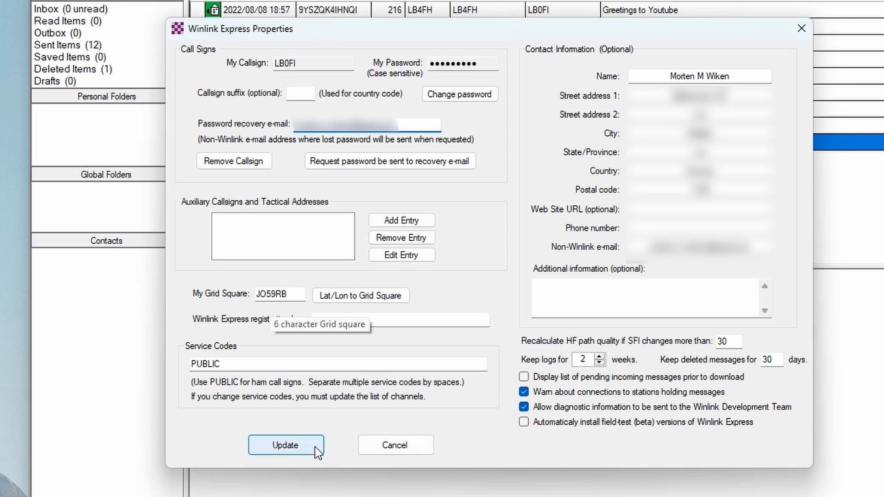
pyautogui.moveTo(312, 452)
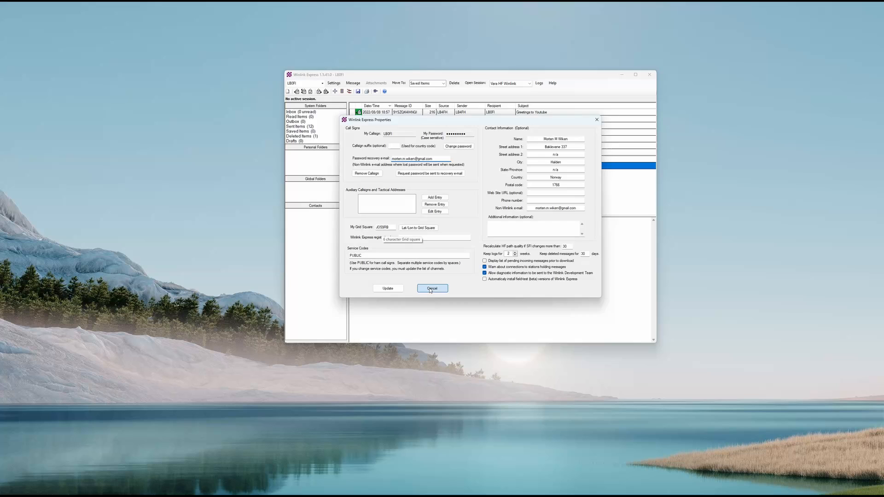
# Cancel the station properties and open a Vara HF Winlink session
pyautogui.click(432, 289)
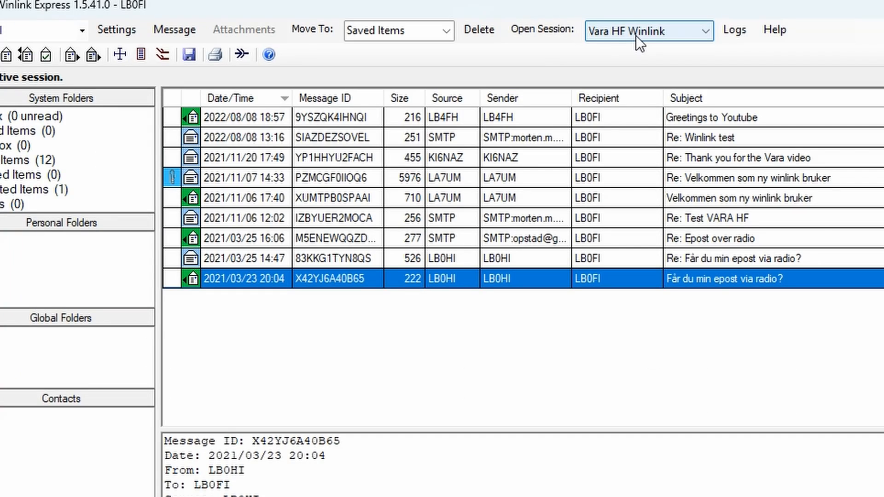
pyautogui.moveTo(628, 44)
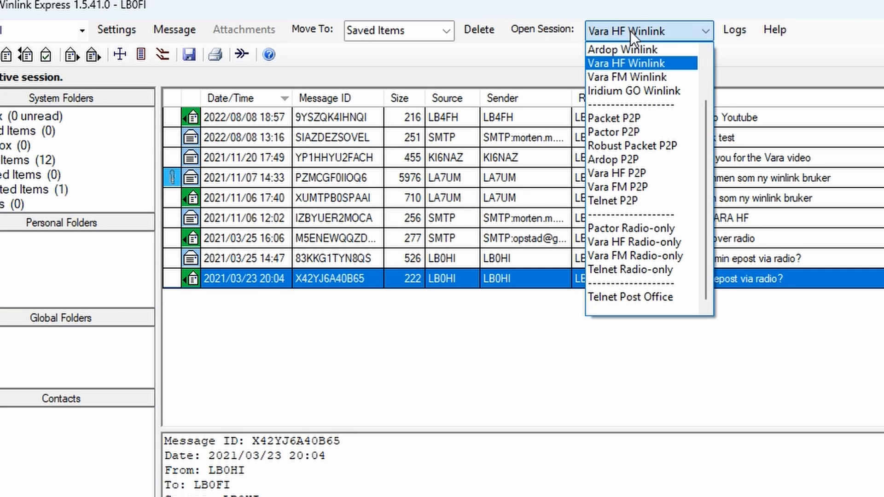
pyautogui.click(627, 63)
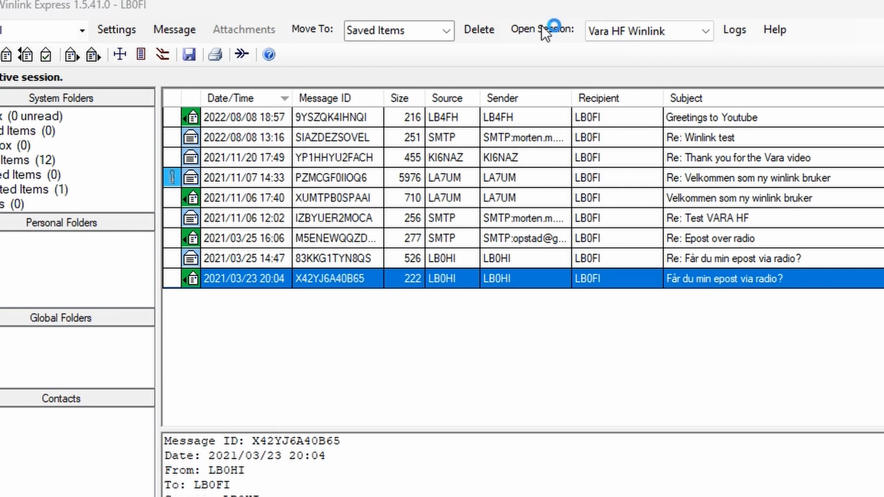
pyautogui.click(539, 29)
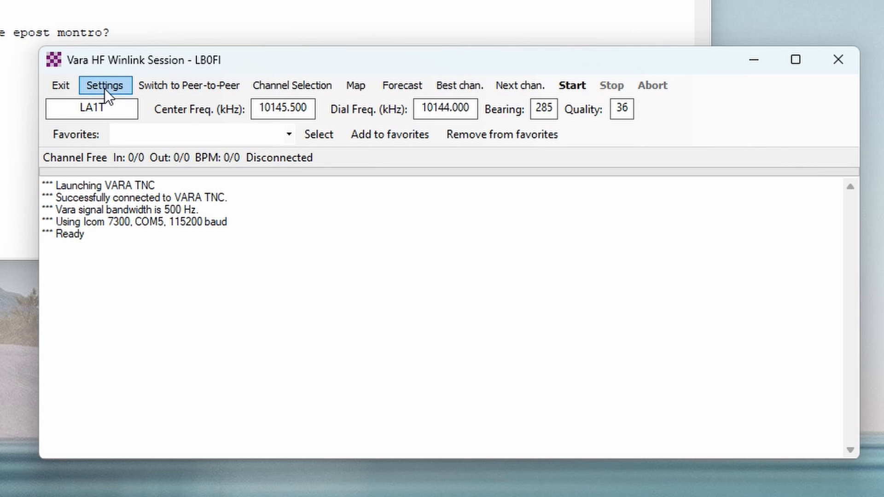
# Open the session's radio settings showing Icom 7300 on COM5 at 115200 baud
pyautogui.click(105, 85)
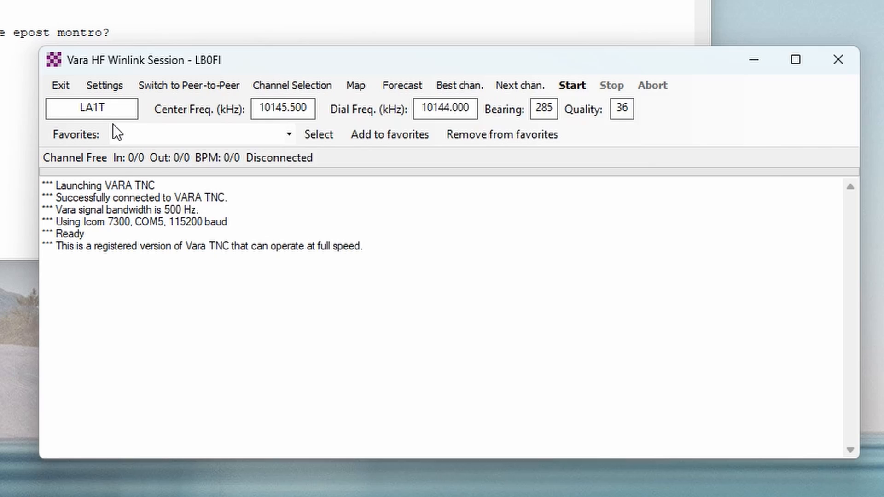
pyautogui.click(105, 85)
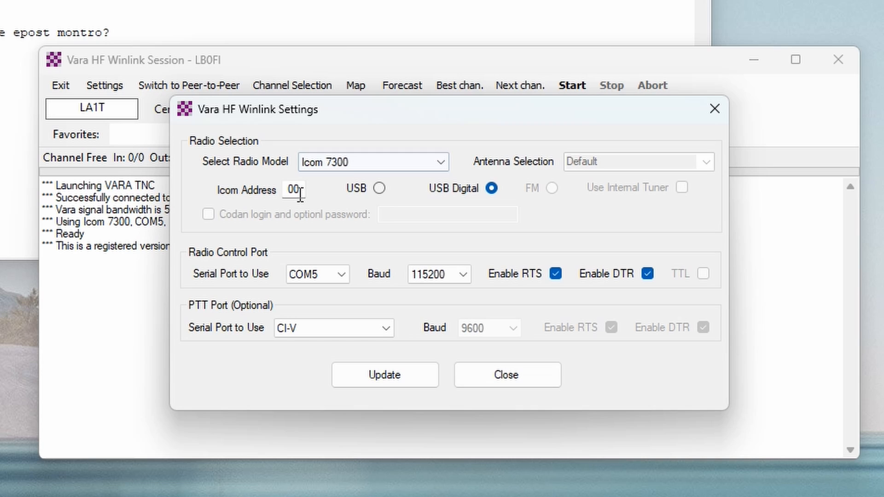
pyautogui.moveTo(375, 200)
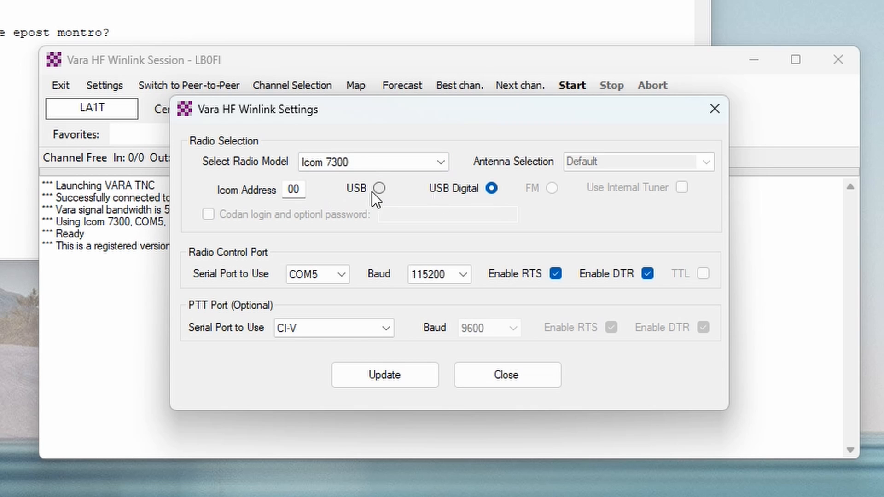
pyautogui.moveTo(492, 188)
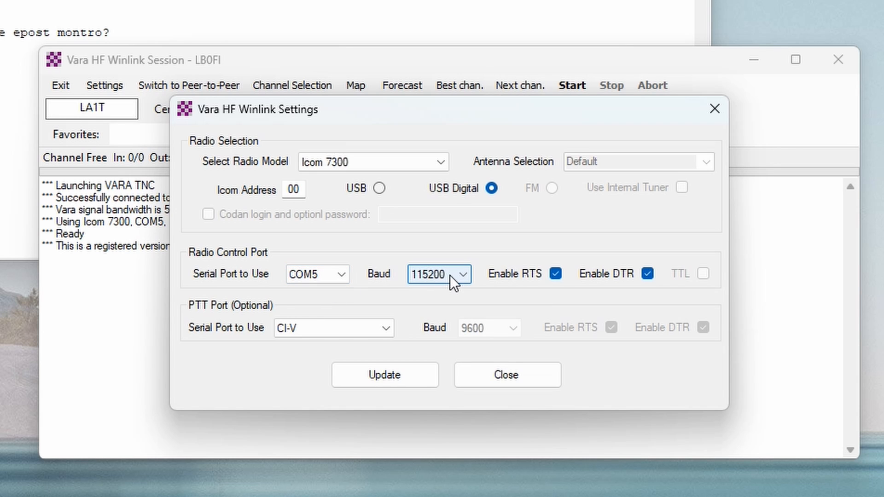
pyautogui.moveTo(447, 287)
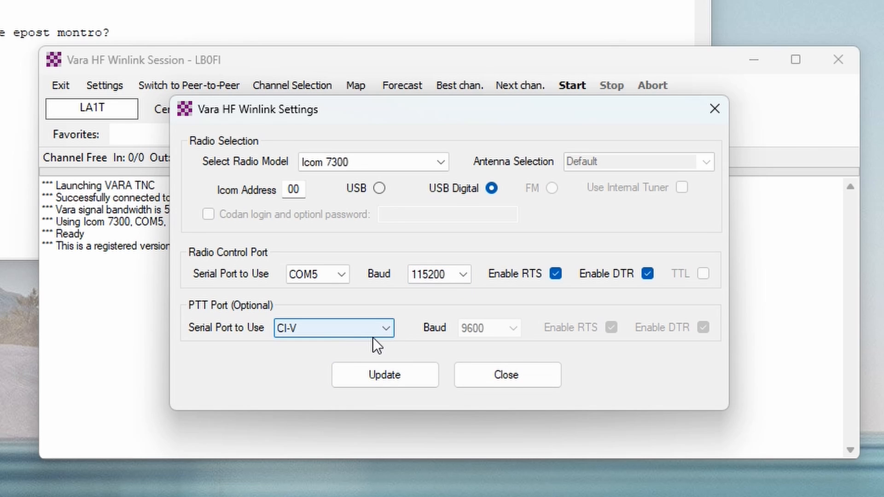
pyautogui.moveTo(505, 374)
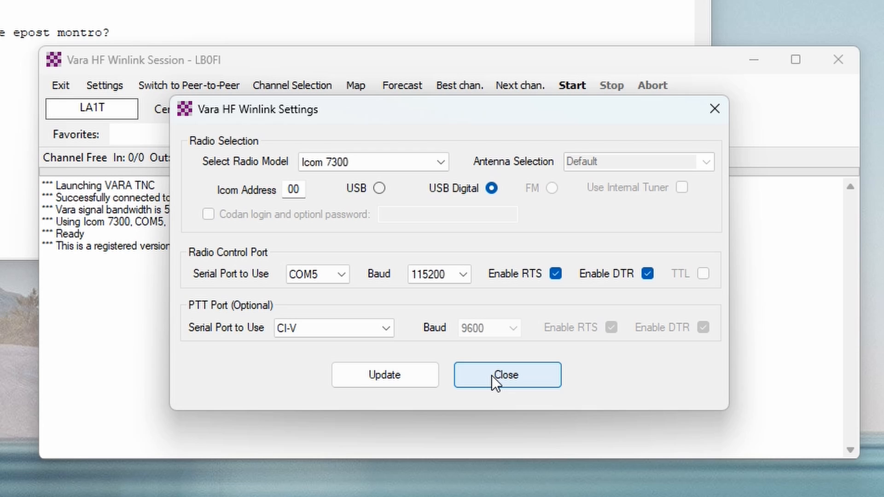
# Close radio settings and set VARA's sound card input to USB Audio CODEC
pyautogui.click(508, 375)
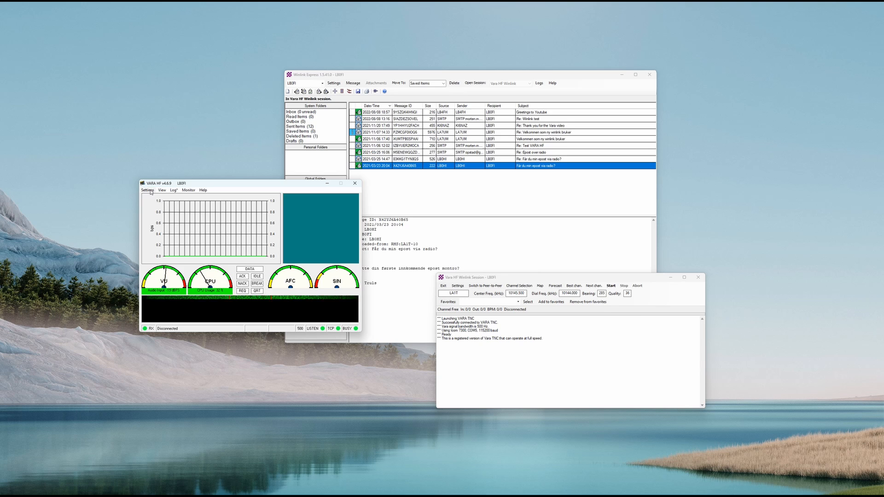
pyautogui.click(148, 191)
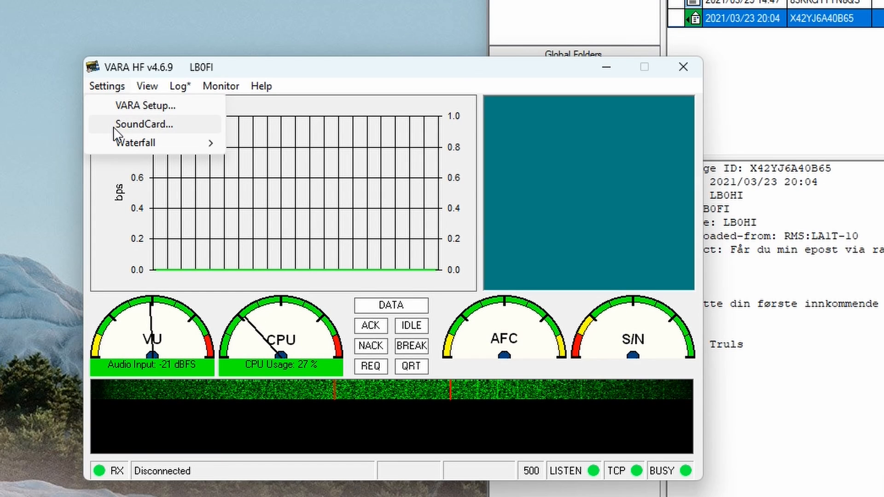
pyautogui.click(146, 124)
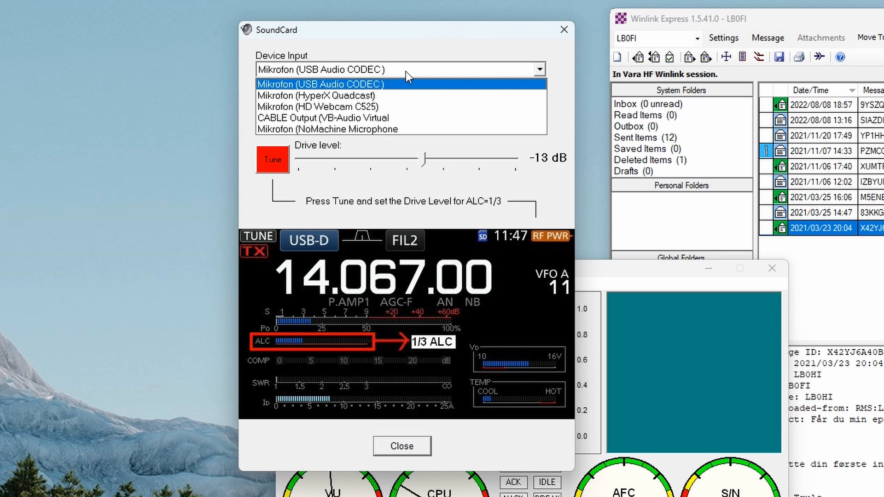
pyautogui.click(339, 83)
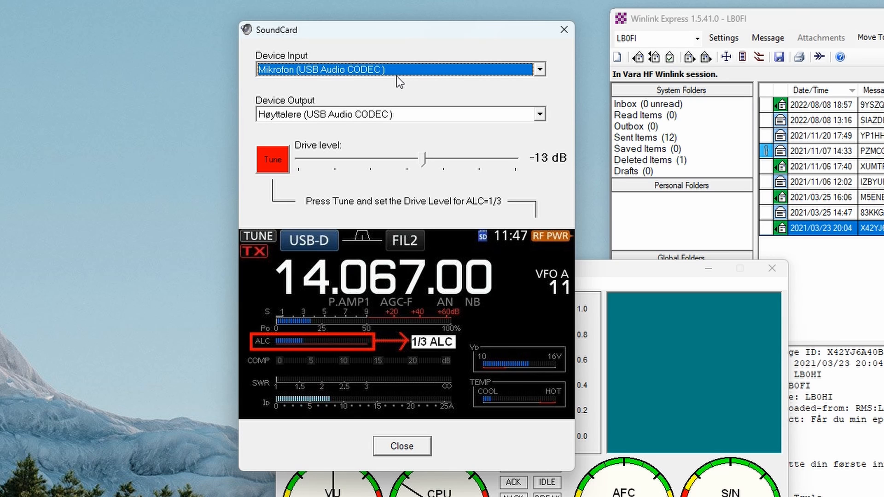
pyautogui.moveTo(326, 88)
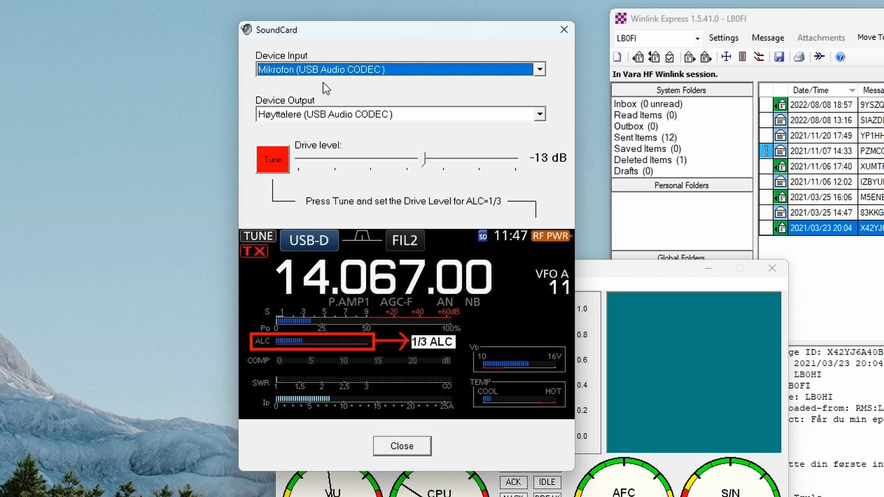
pyautogui.moveTo(407, 71)
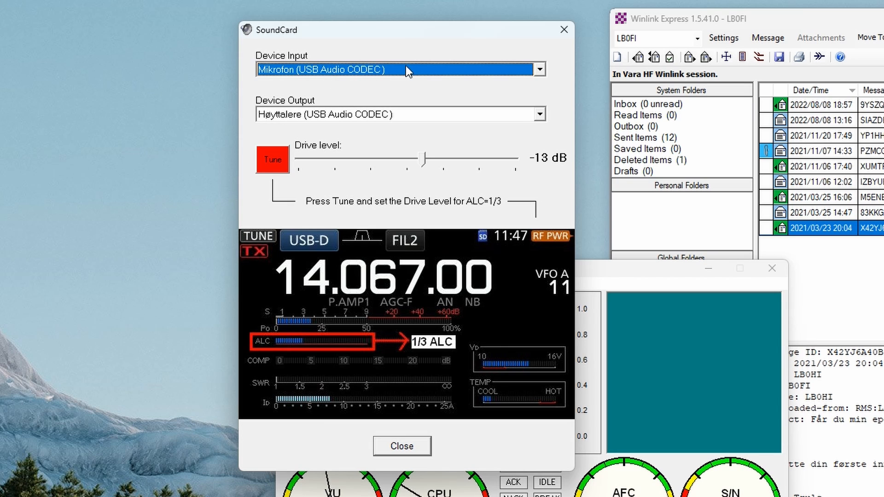
pyautogui.moveTo(272, 159)
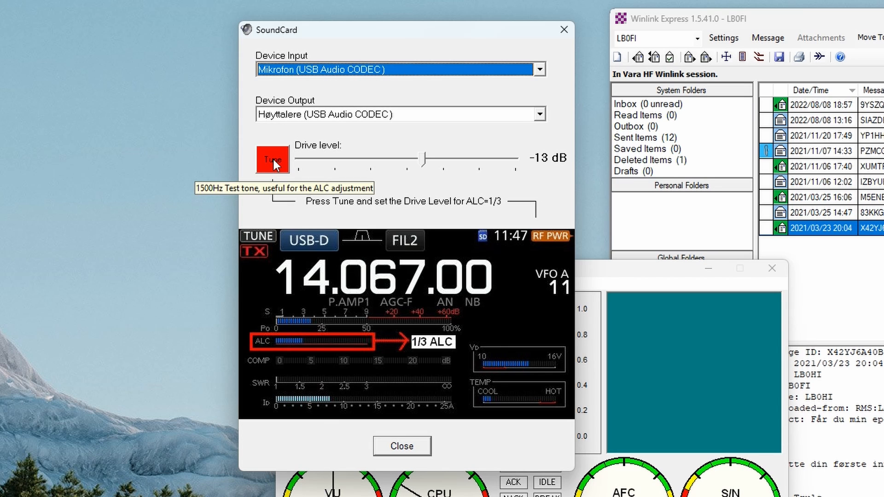
# Send and stop the 1500 Hz test tone to adjust drive level to -13 dB
pyautogui.click(272, 159)
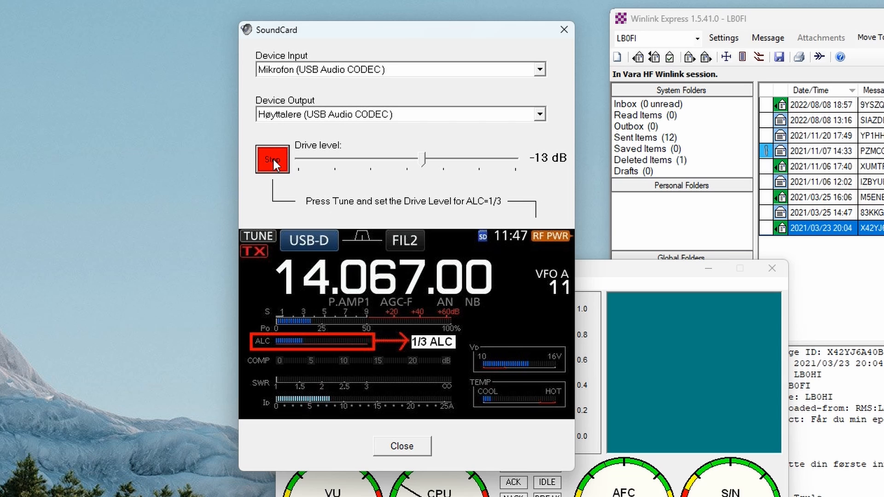
pyautogui.click(272, 159)
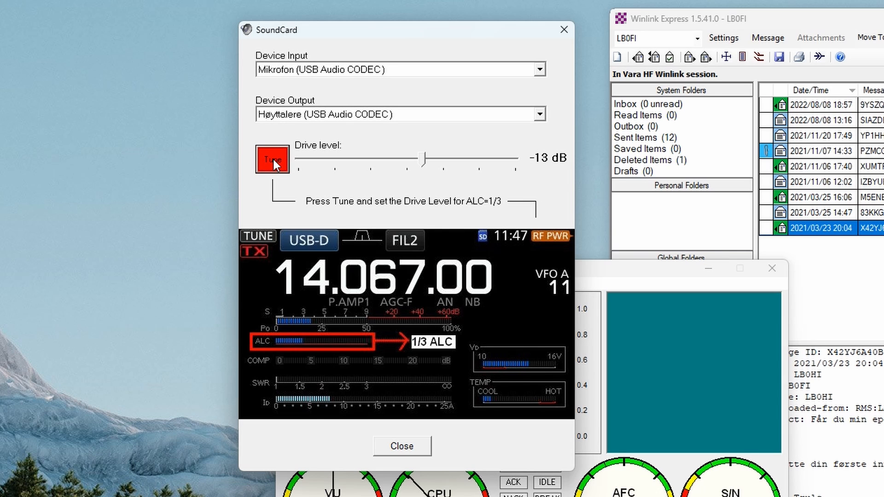
pyautogui.click(402, 446)
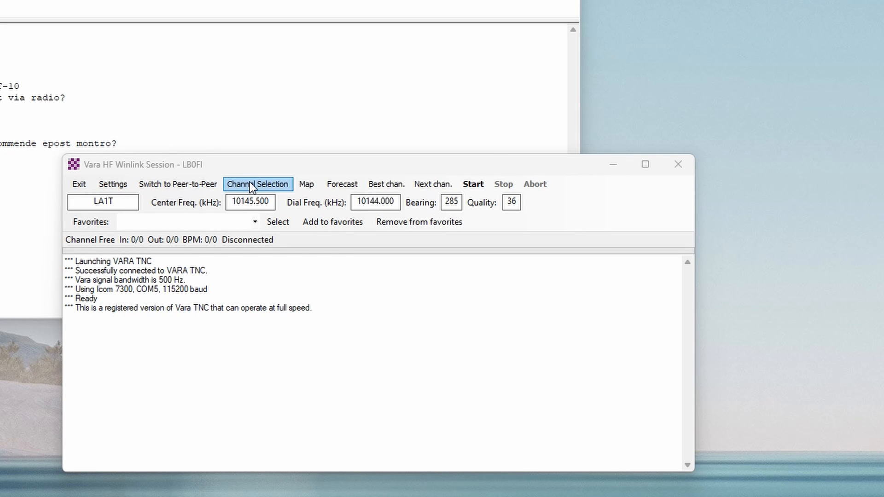
# Update the HF channel list via internet and choose LA1T on 3593.500 kHz
pyautogui.click(258, 183)
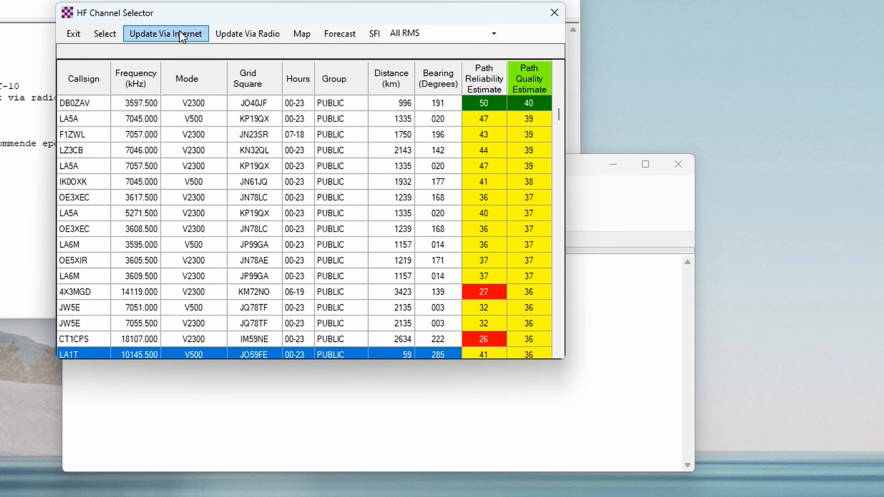
pyautogui.click(165, 33)
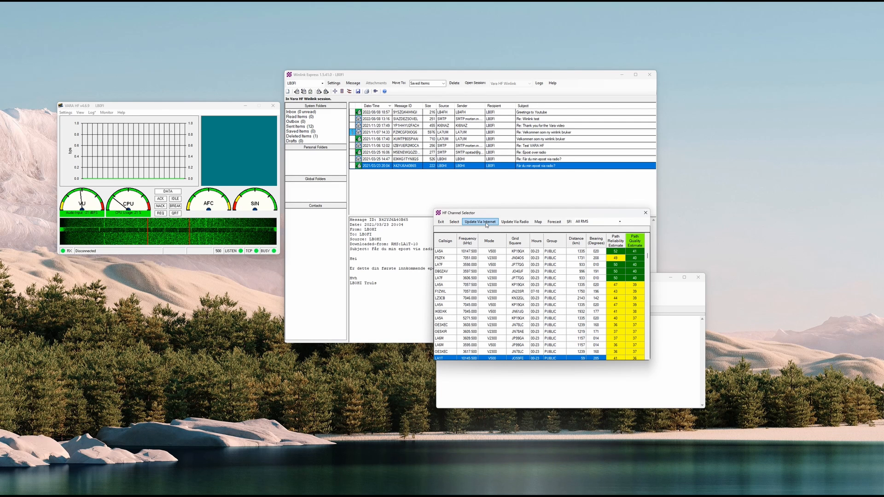
pyautogui.moveTo(450, 252)
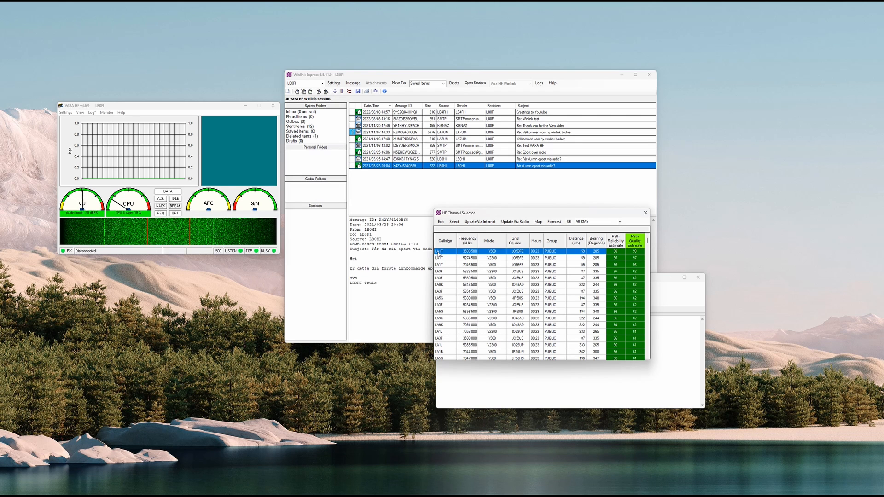
pyautogui.click(454, 221)
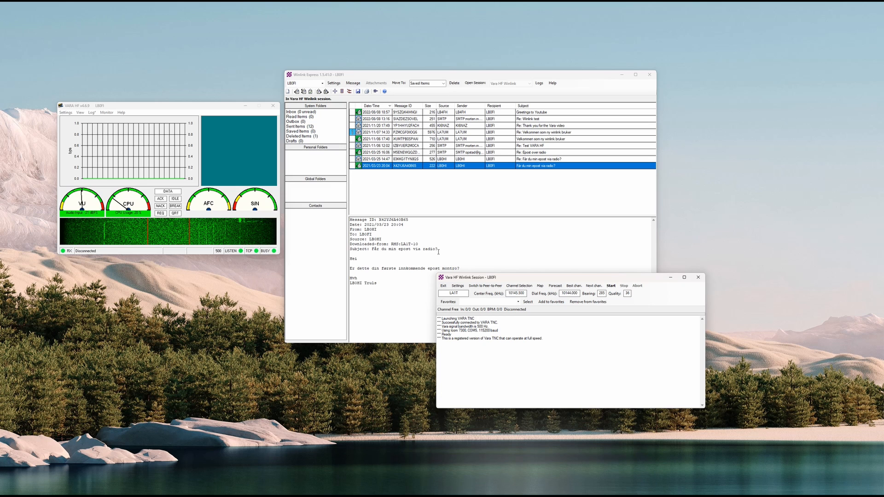
# Start the Vara HF connection to LA1T and watch the connection log
pyautogui.click(610, 286)
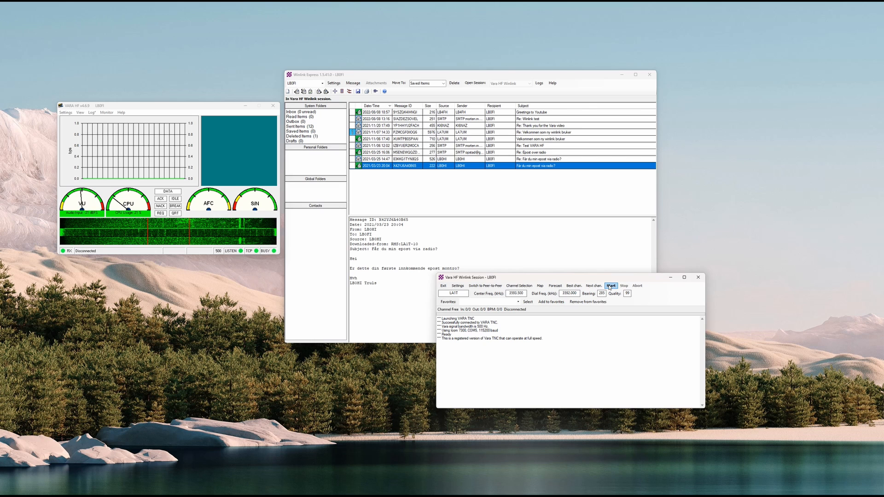
pyautogui.click(611, 286)
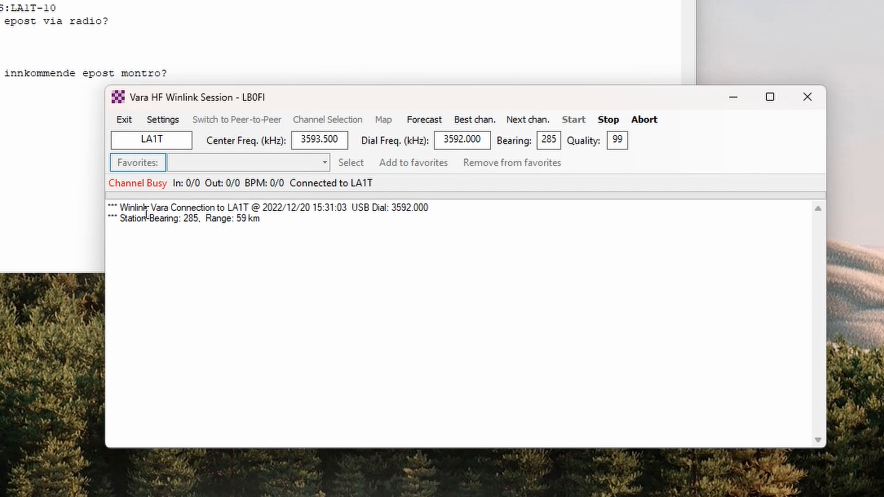
pyautogui.moveTo(271, 225)
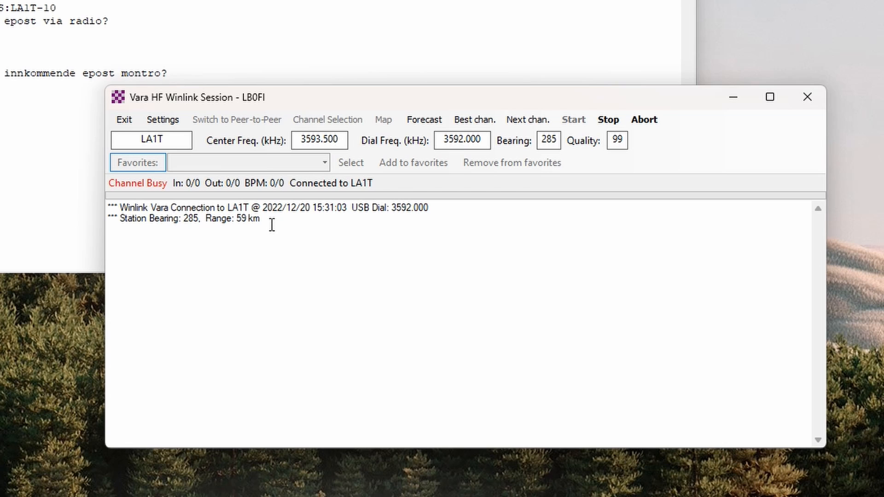
pyautogui.moveTo(190, 222)
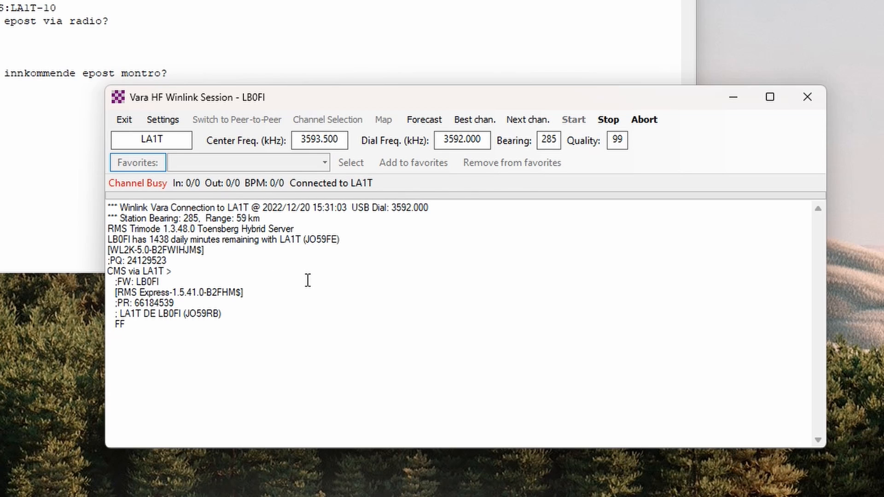
pyautogui.moveTo(294, 281)
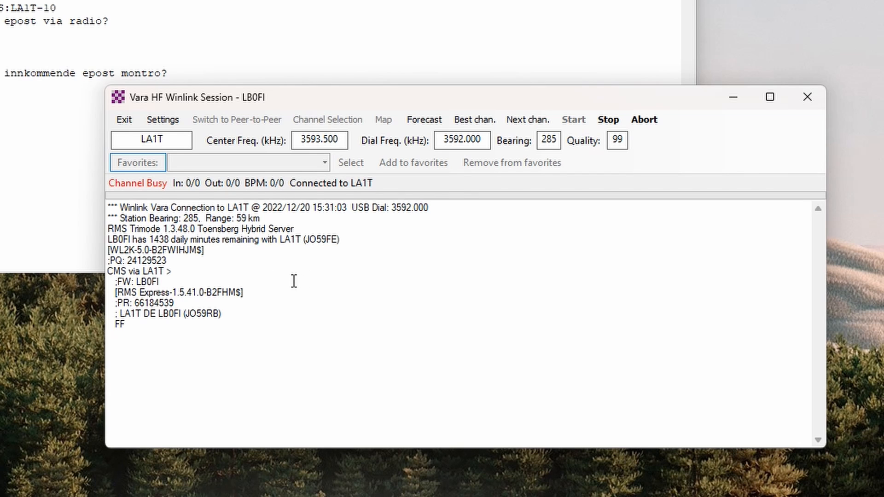